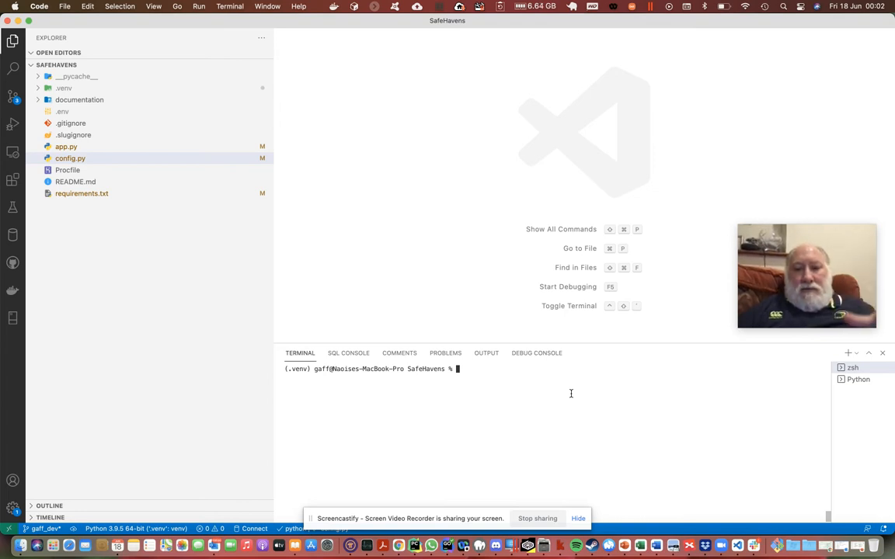
# Run pip install flask-mongoengine in the terminal, then freeze installed packages into requirements.txt
pyautogui.write('p')
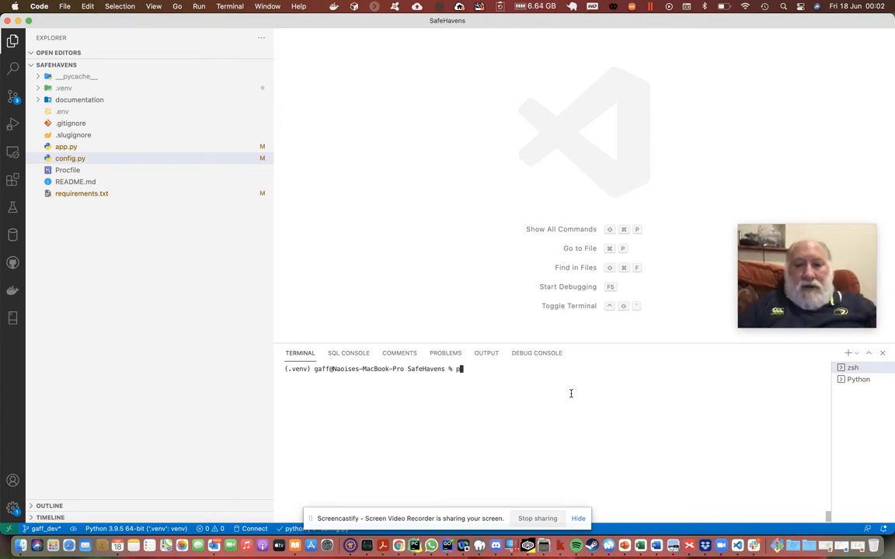
pyautogui.write('ip install flask-mongoengine')
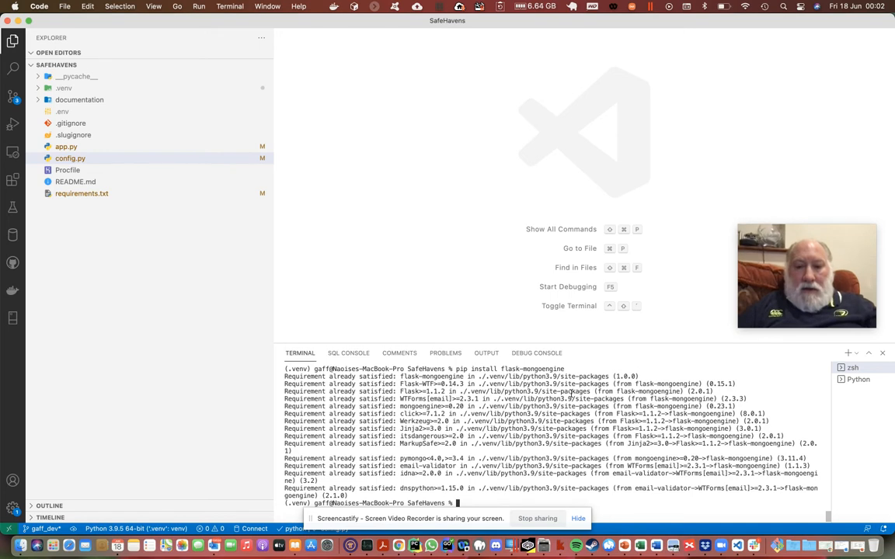
pyautogui.write('pip install flask-mongoengine')
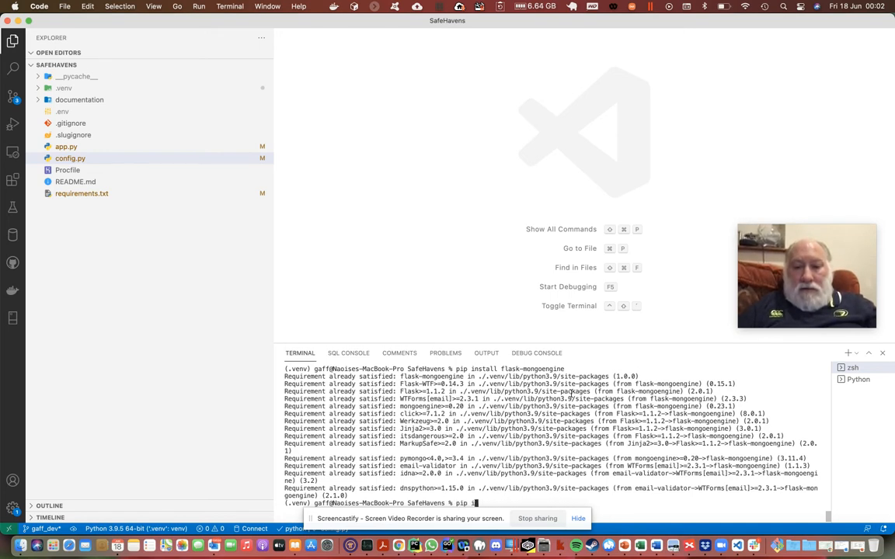
pyautogui.press('Backspace')
pyautogui.write('freez')
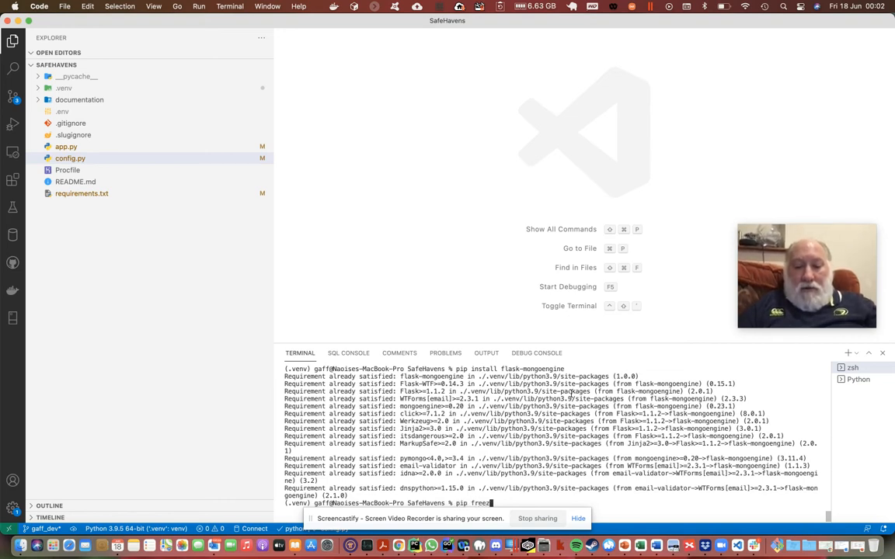
pyautogui.write('> re')
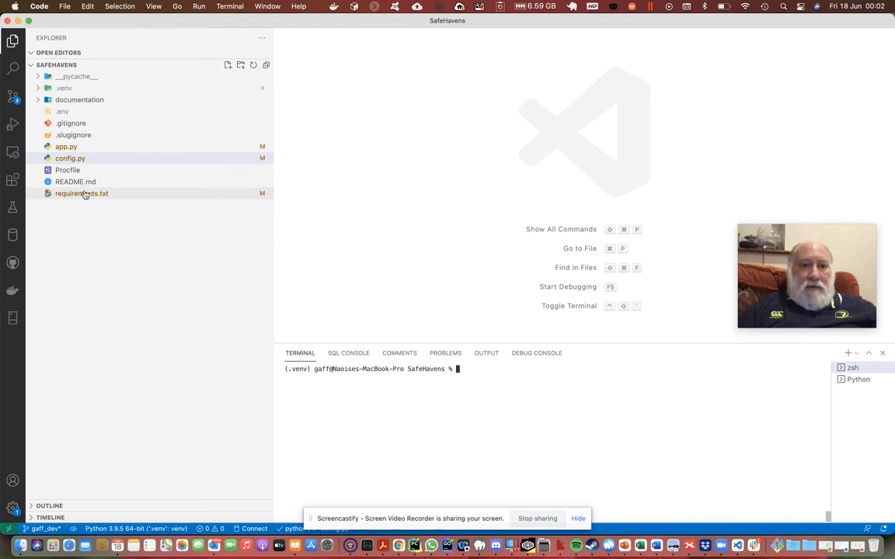
# Check requirements.txt, then open the SafeHavens config.py with its ConfigClass settings
pyautogui.doubleClick(81, 194)
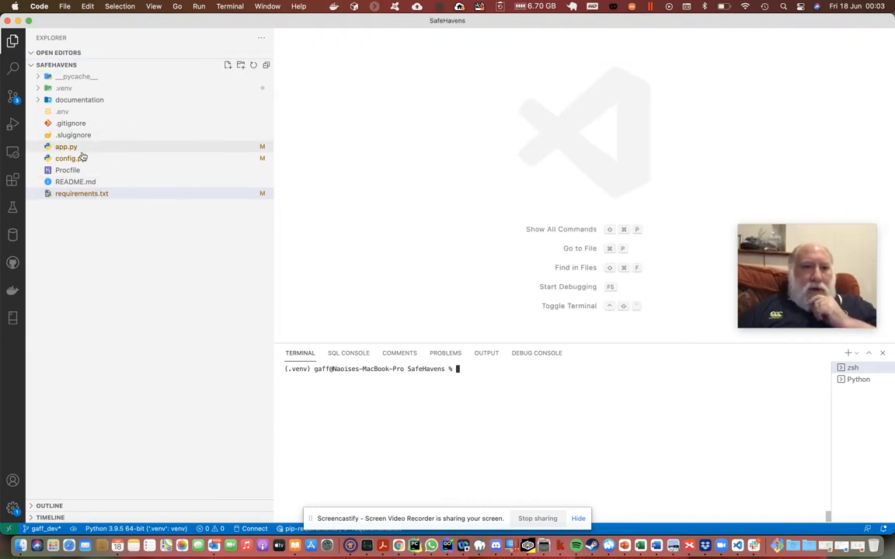
pyautogui.click(66, 158)
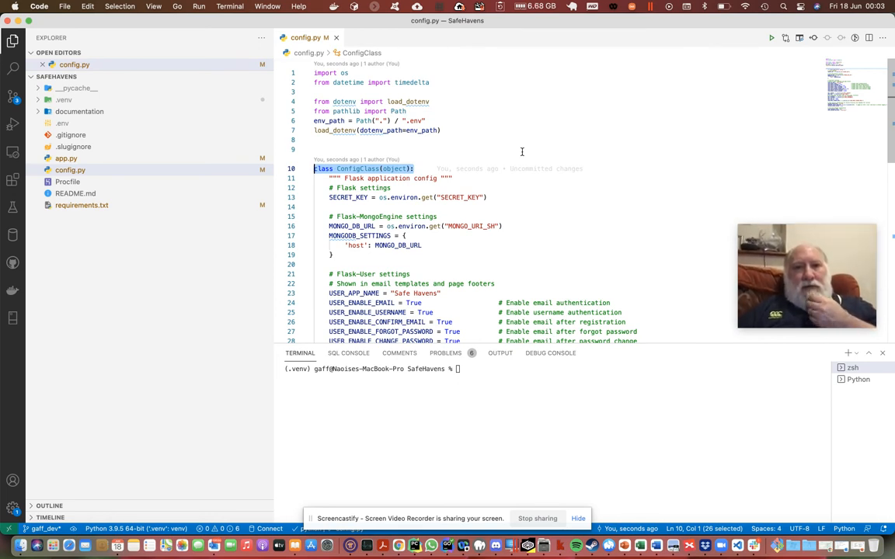
pyautogui.click(314, 149)
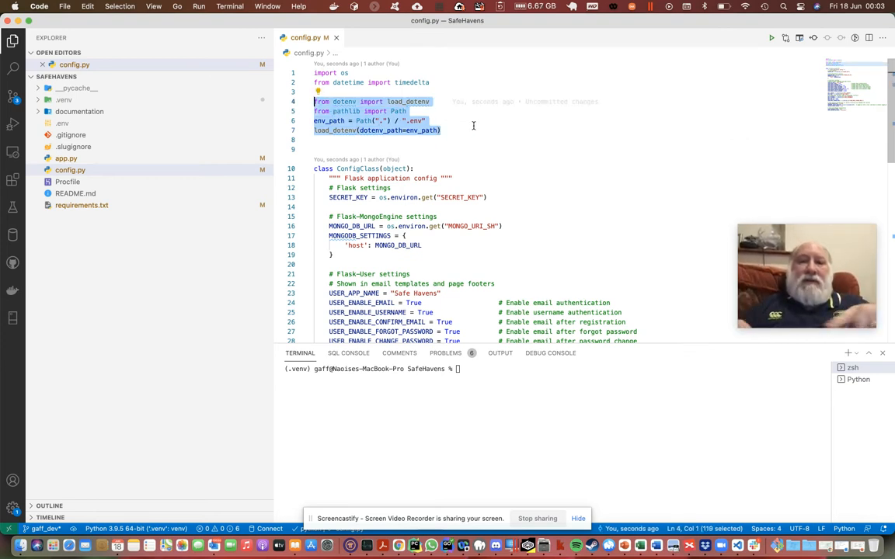
pyautogui.moveTo(495, 131)
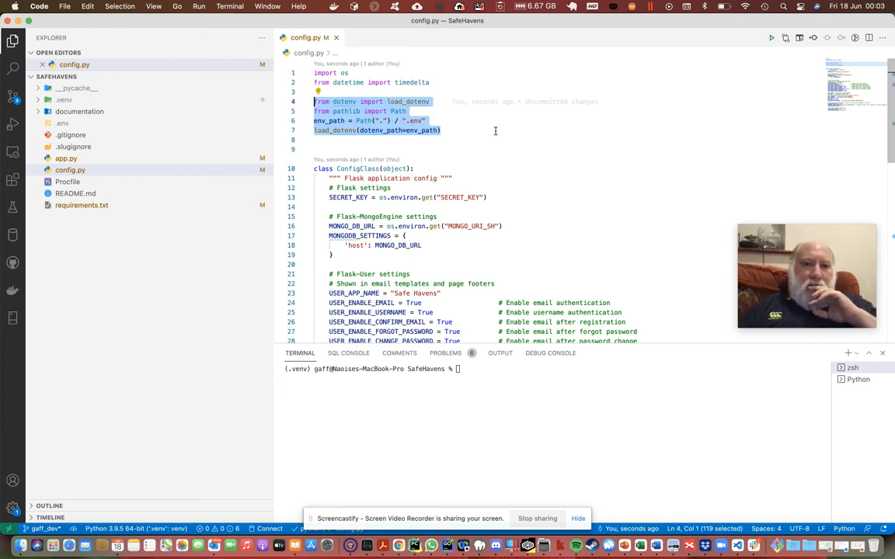
pyautogui.moveTo(506, 152)
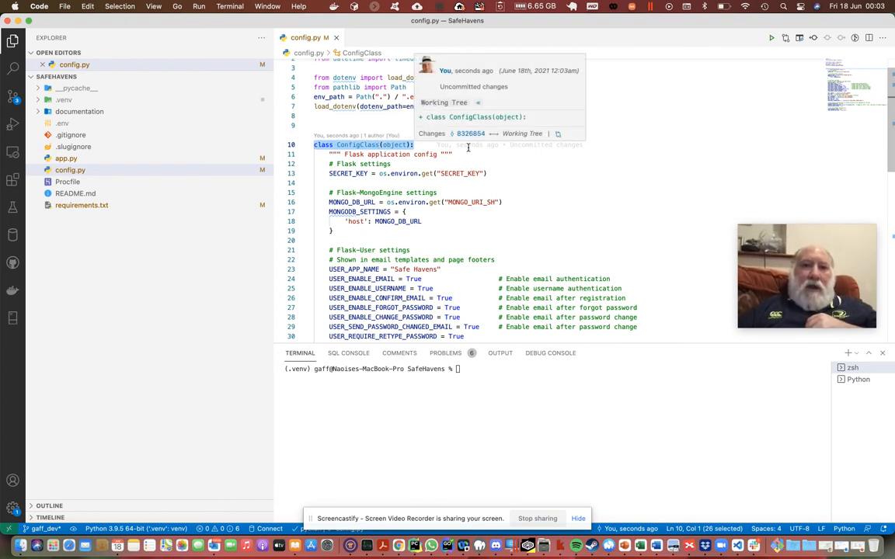
pyautogui.click(472, 179)
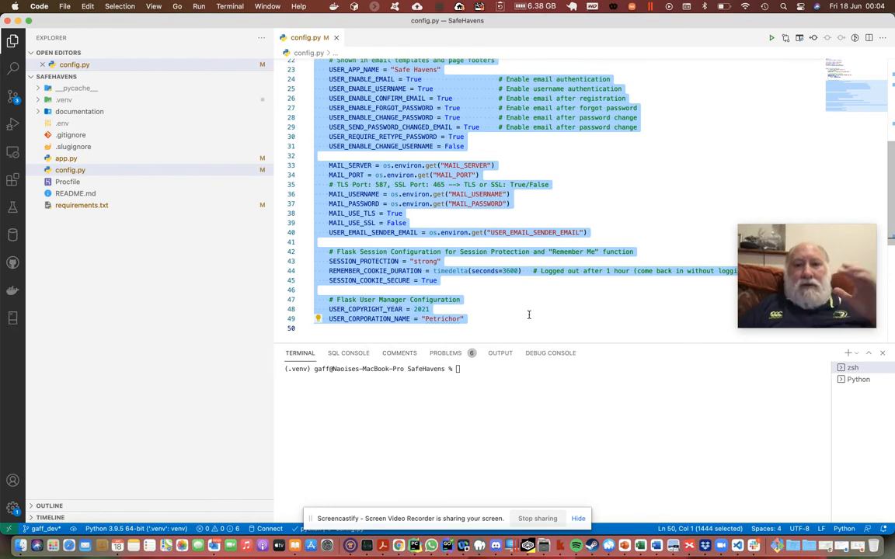
pyautogui.scroll(3)
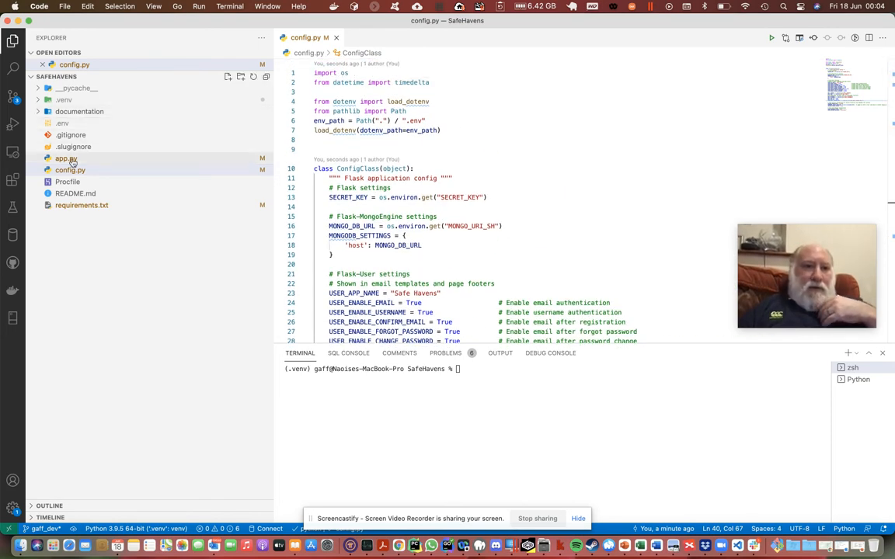
# Compare app.py's ConfigClass import and config-loading line against ConfigClass in config.py
pyautogui.click(70, 169)
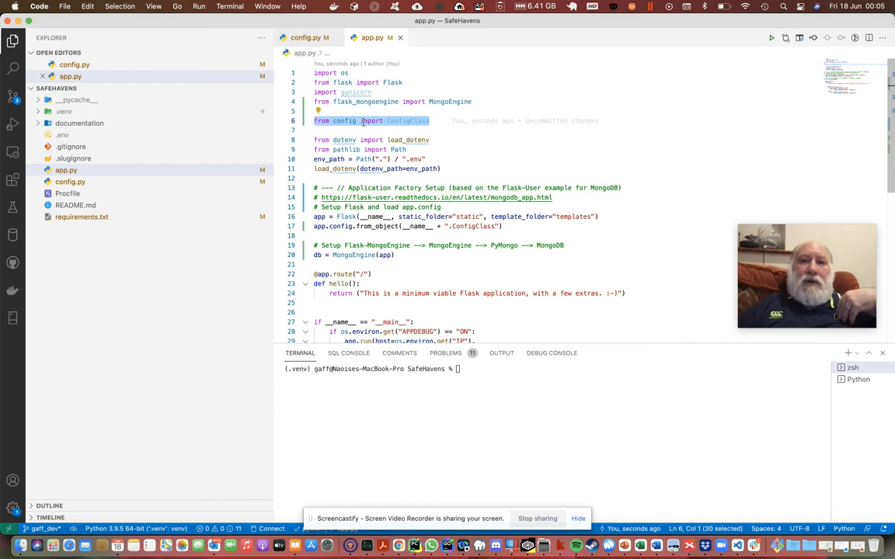
pyautogui.click(430, 120)
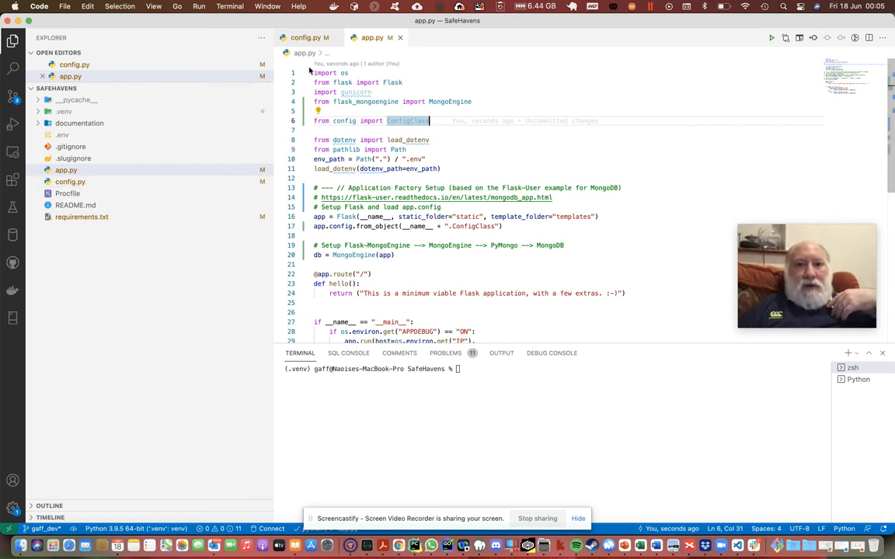
pyautogui.click(305, 37)
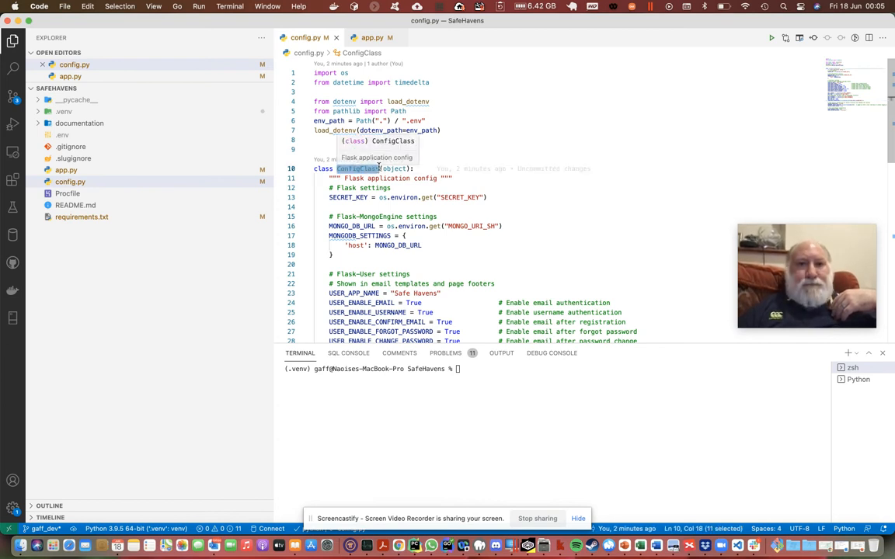
pyautogui.click(372, 38)
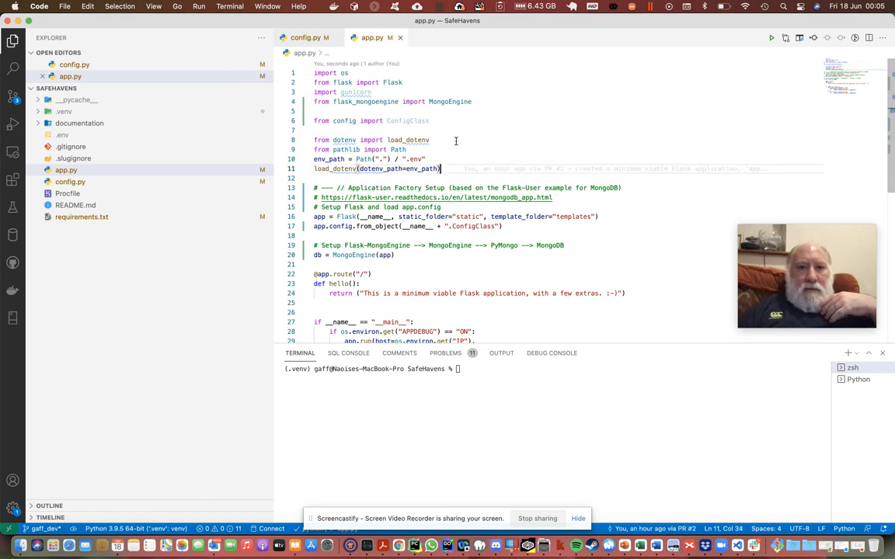
pyautogui.scroll(-3)
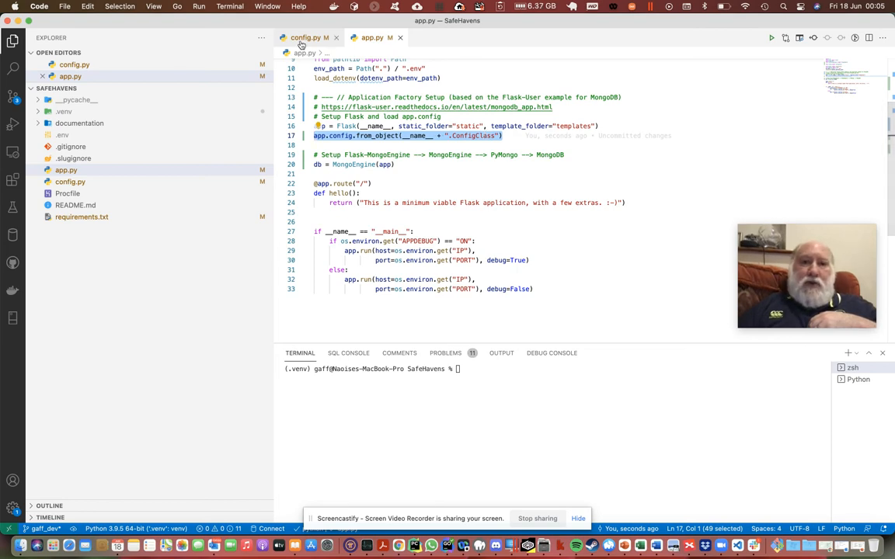
pyautogui.click(305, 37)
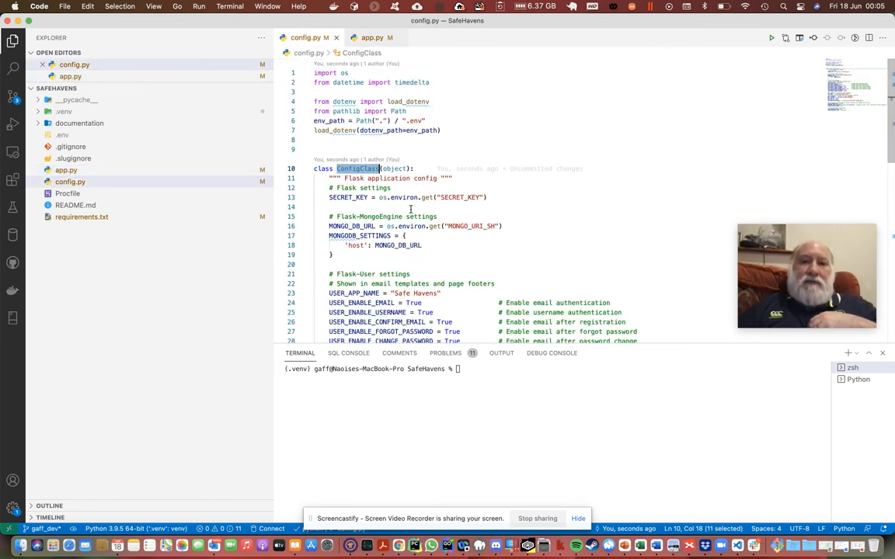
pyautogui.click(372, 38)
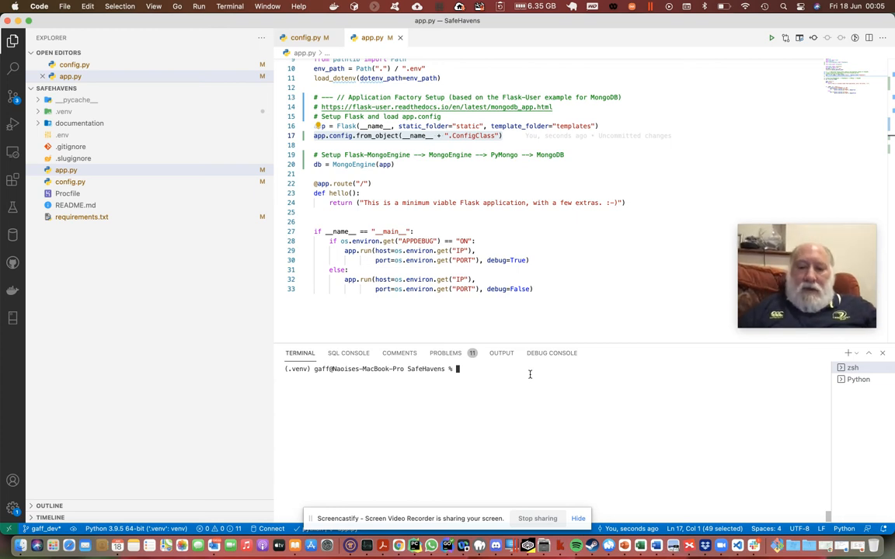
# Start the Flask app locally with 'python3 app.py runserver' in the terminal
pyautogui.write('python3')
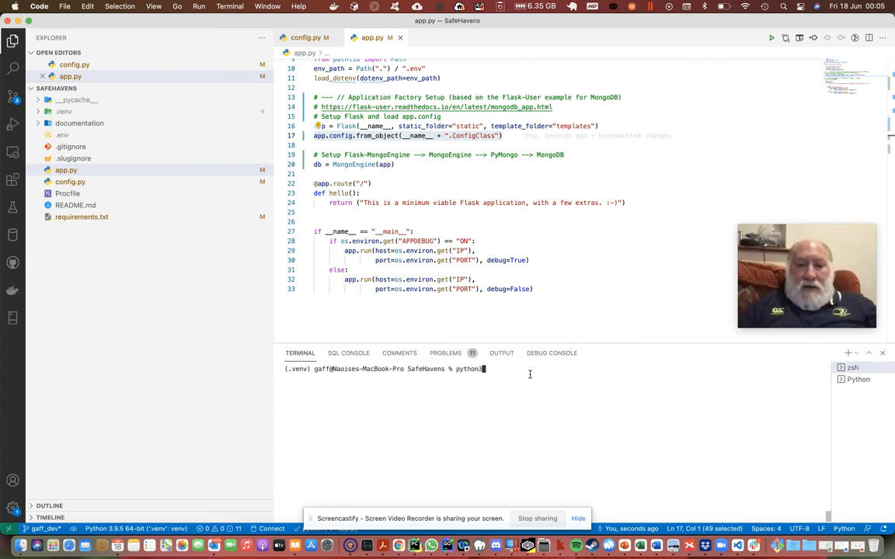
pyautogui.write('app.p')
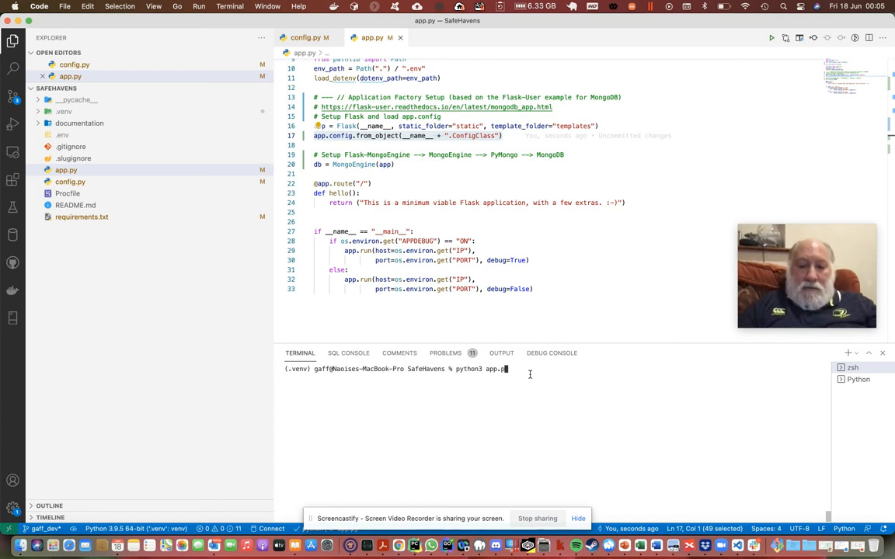
pyautogui.write('runserver')
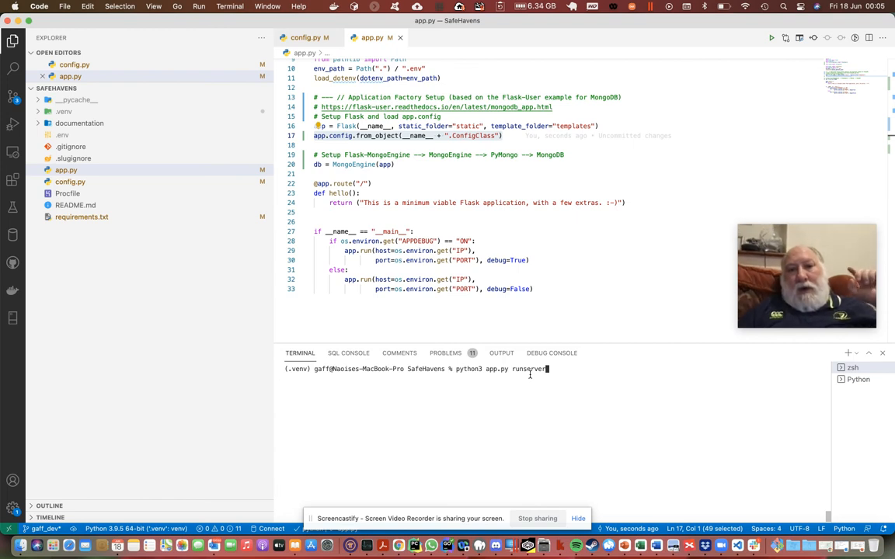
pyautogui.scroll(3)
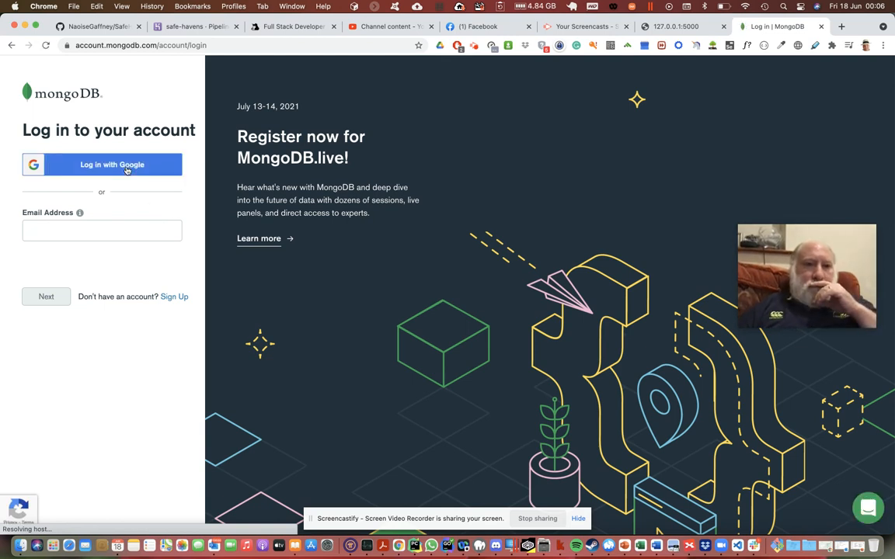
# Log in to MongoDB Atlas with the first Google account, reaching Project 0's MDBCluster
pyautogui.click(111, 164)
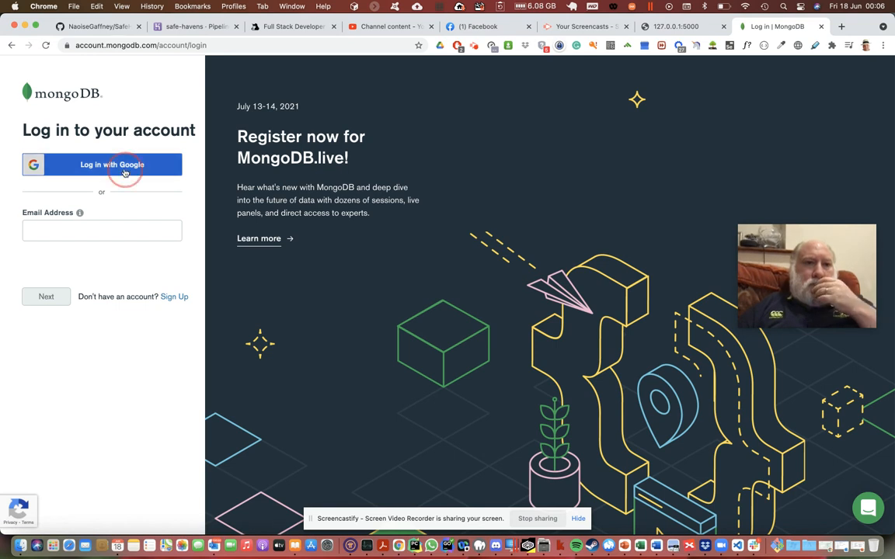
pyautogui.click(112, 164)
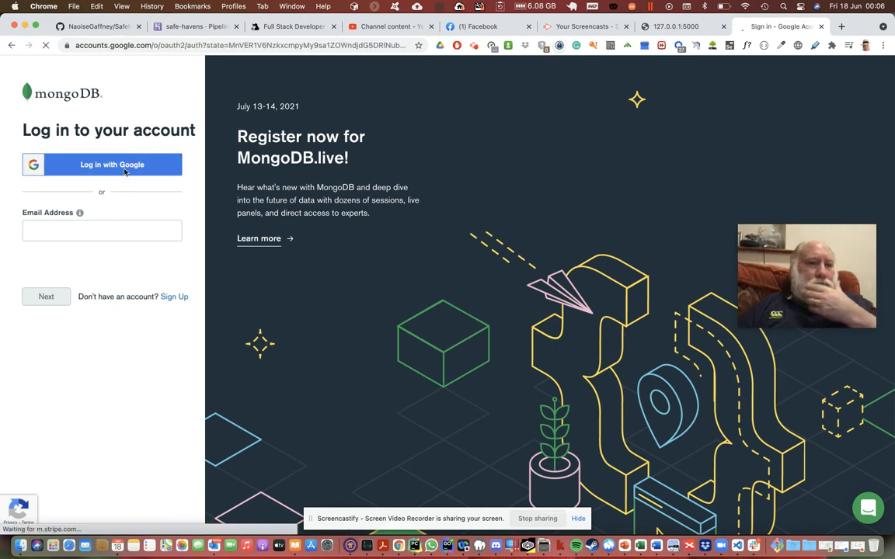
pyautogui.click(102, 164)
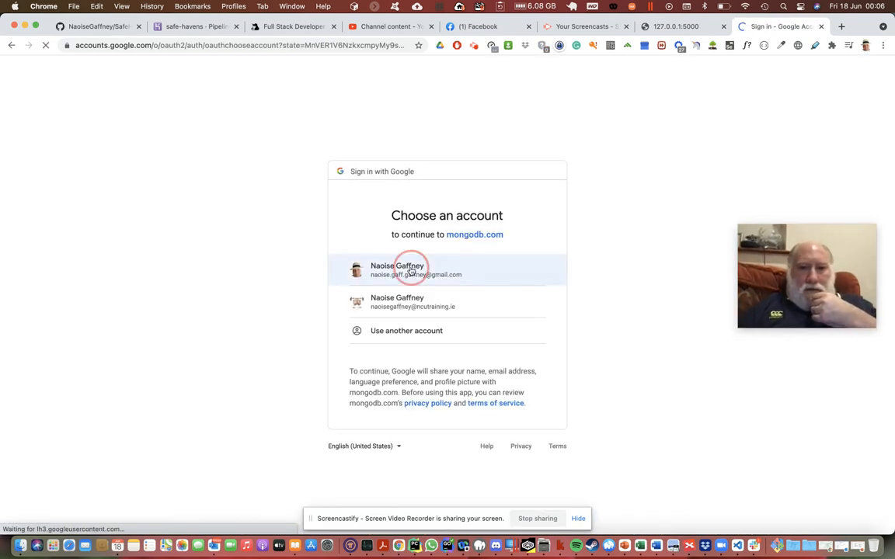
pyautogui.click(397, 270)
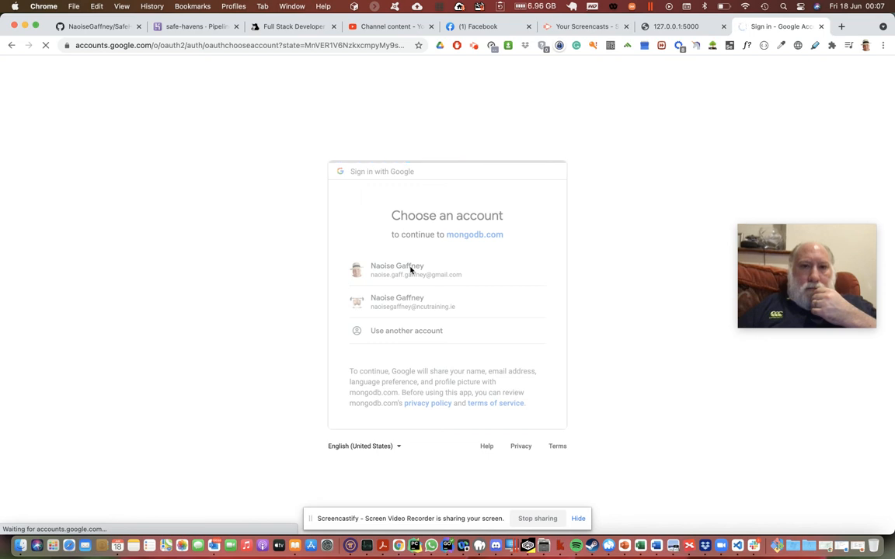
pyautogui.click(396, 269)
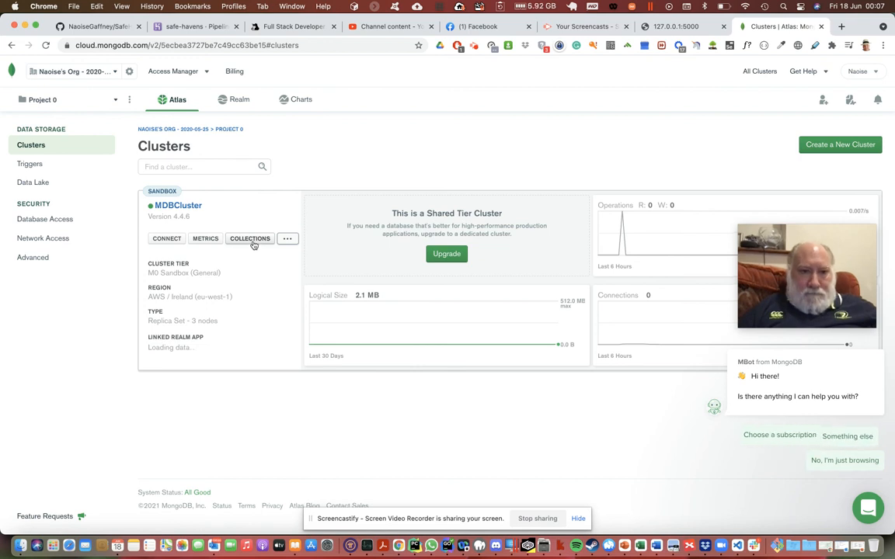
# Open MDBCluster's Collections and browse the BookODM2Dev.book documents
pyautogui.click(205, 239)
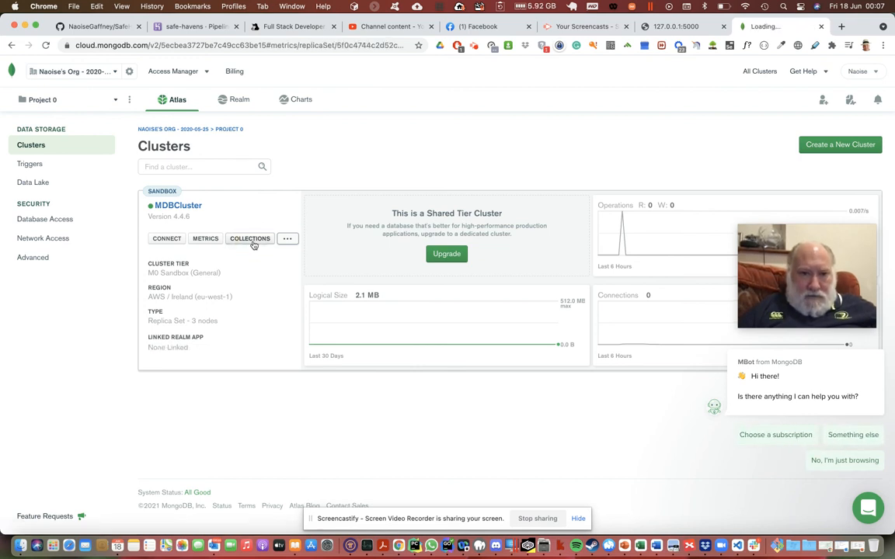
pyautogui.click(249, 238)
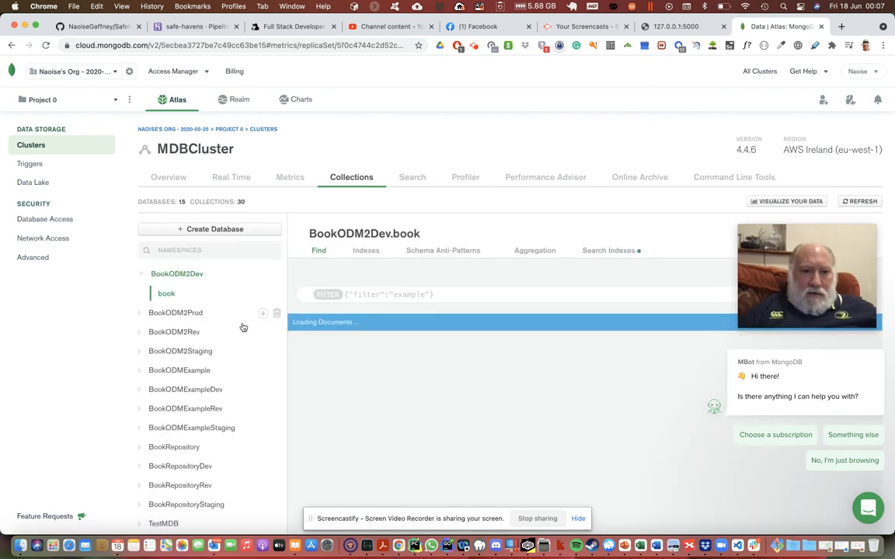
pyautogui.scroll(-3)
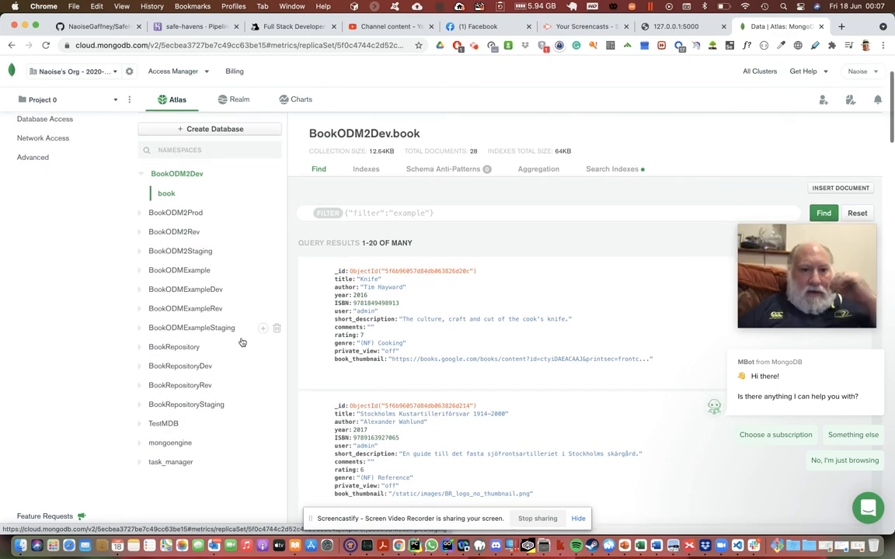
pyautogui.scroll(-3)
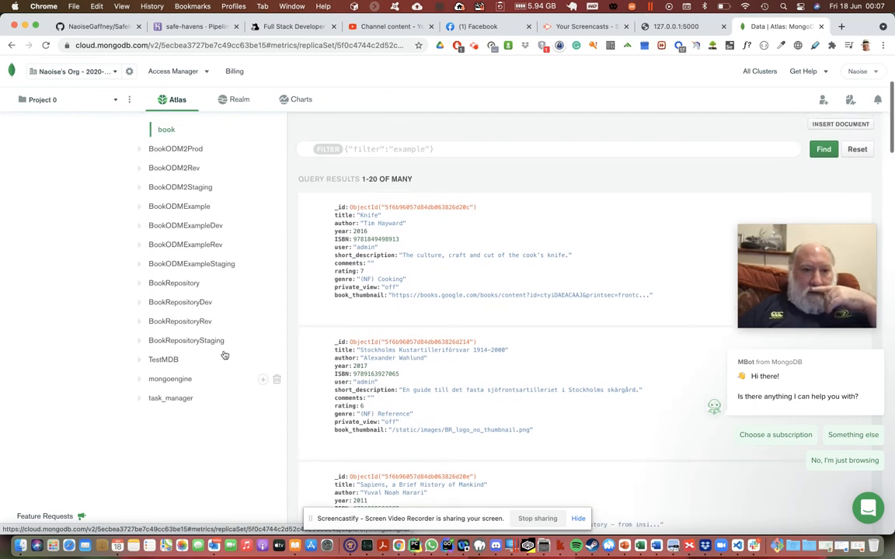
pyautogui.click(176, 181)
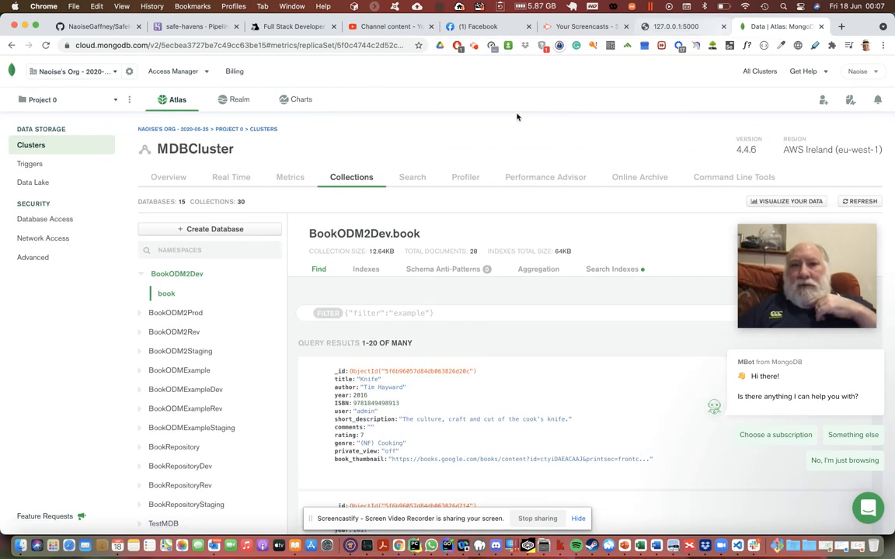
pyautogui.moveTo(667, 505)
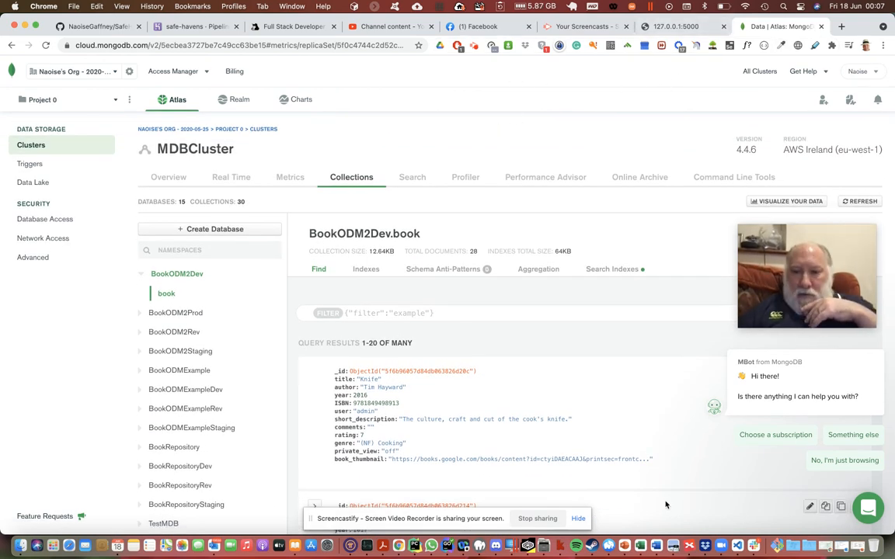